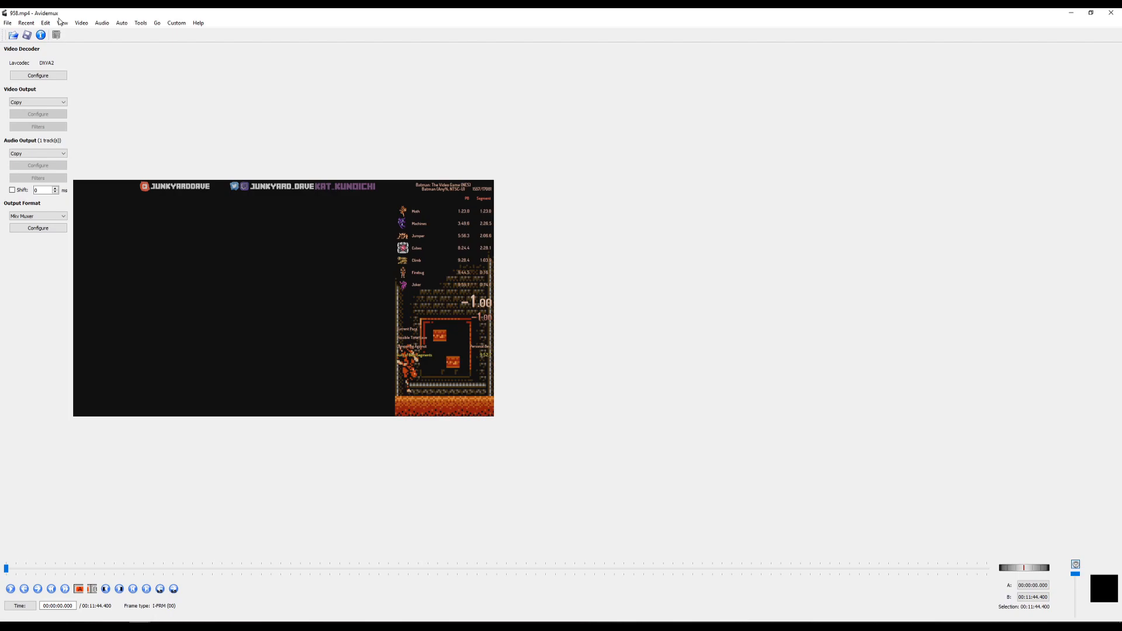
pyautogui.moveTo(36, 21)
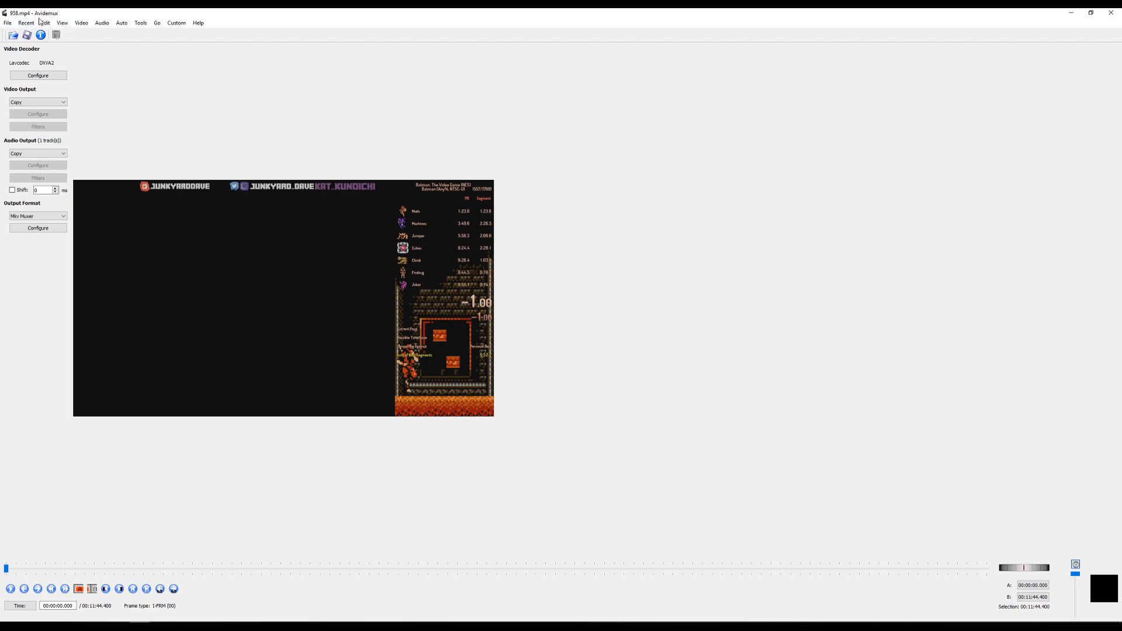
pyautogui.moveTo(388, 205)
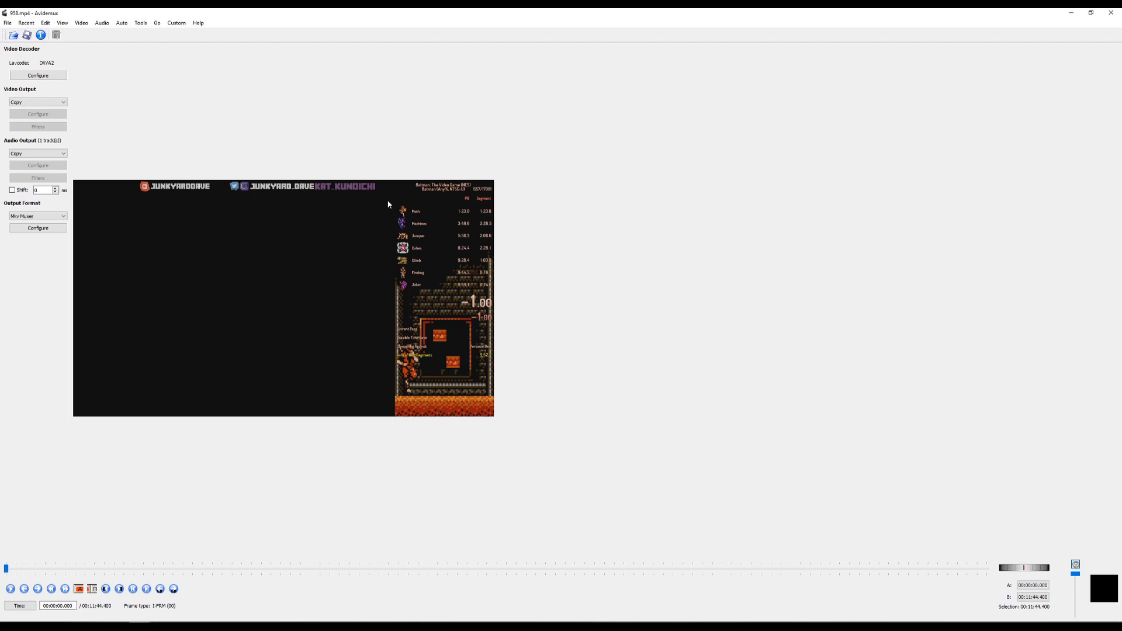
pyautogui.moveTo(91, 477)
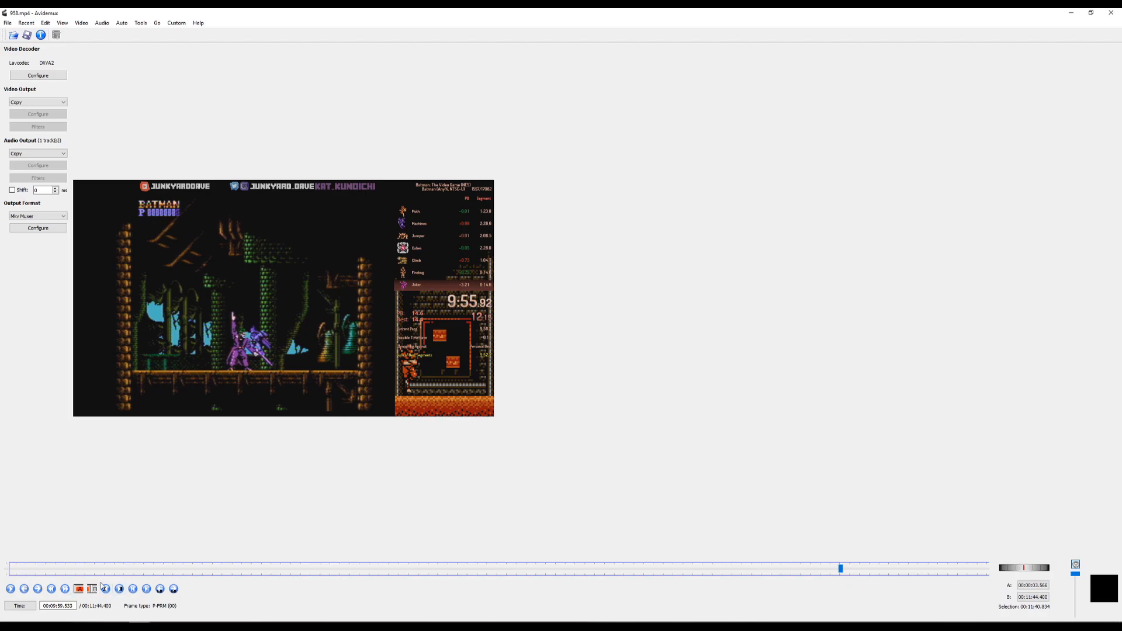
pyautogui.moveTo(346, 565)
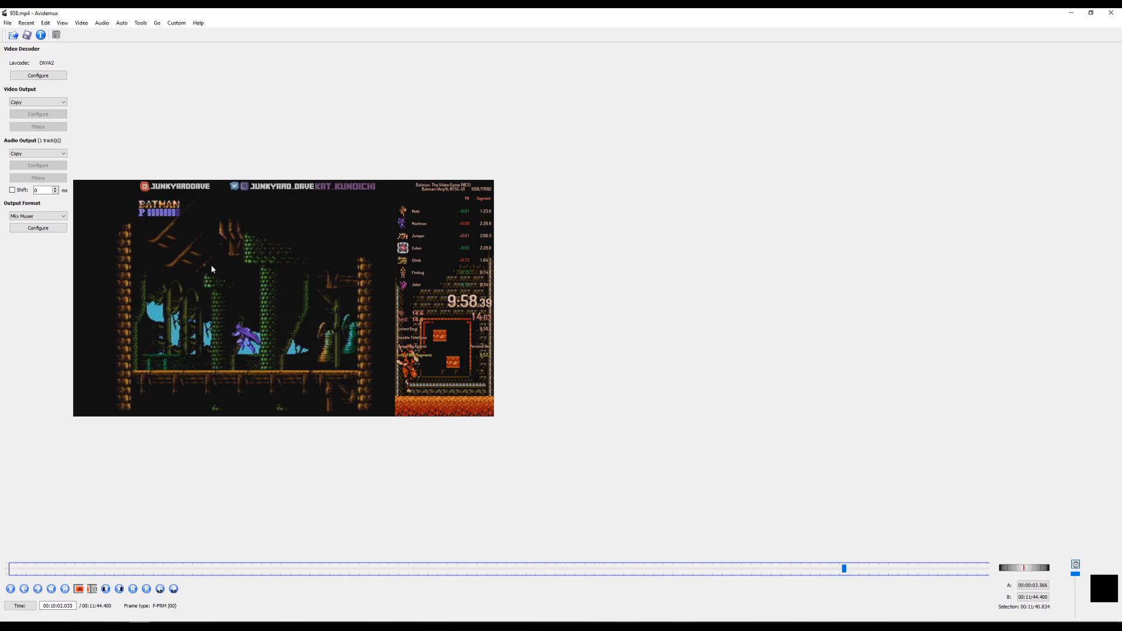
pyautogui.moveTo(187, 183)
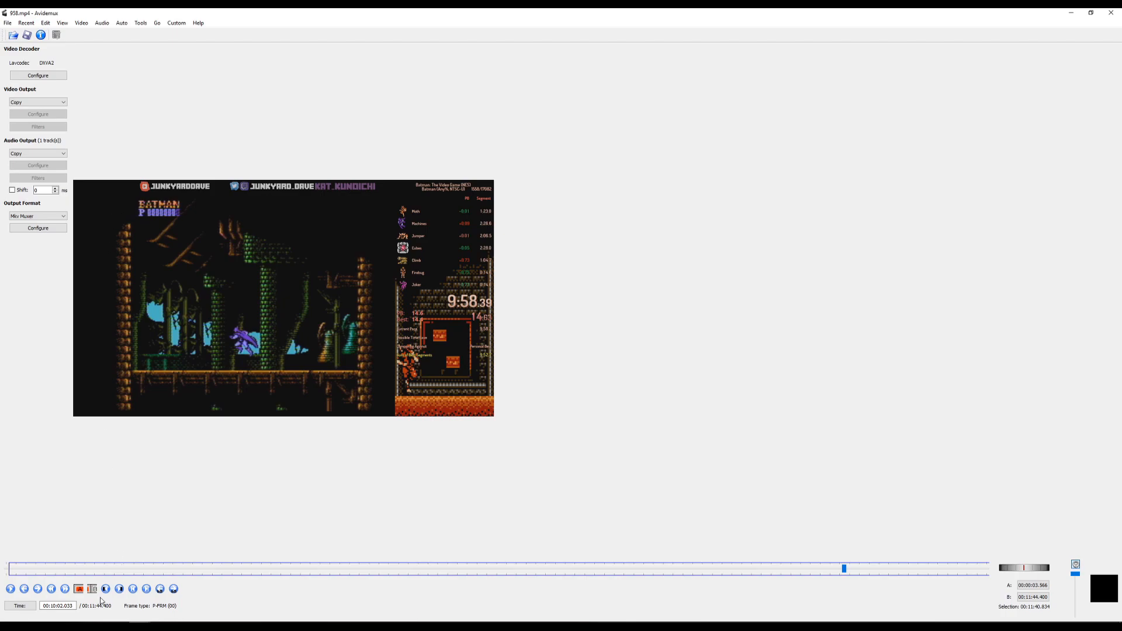
# - Set marker B at the current frame 00:10:02.033, giving a 00:09:58.467 selection
pyautogui.click(91, 588)
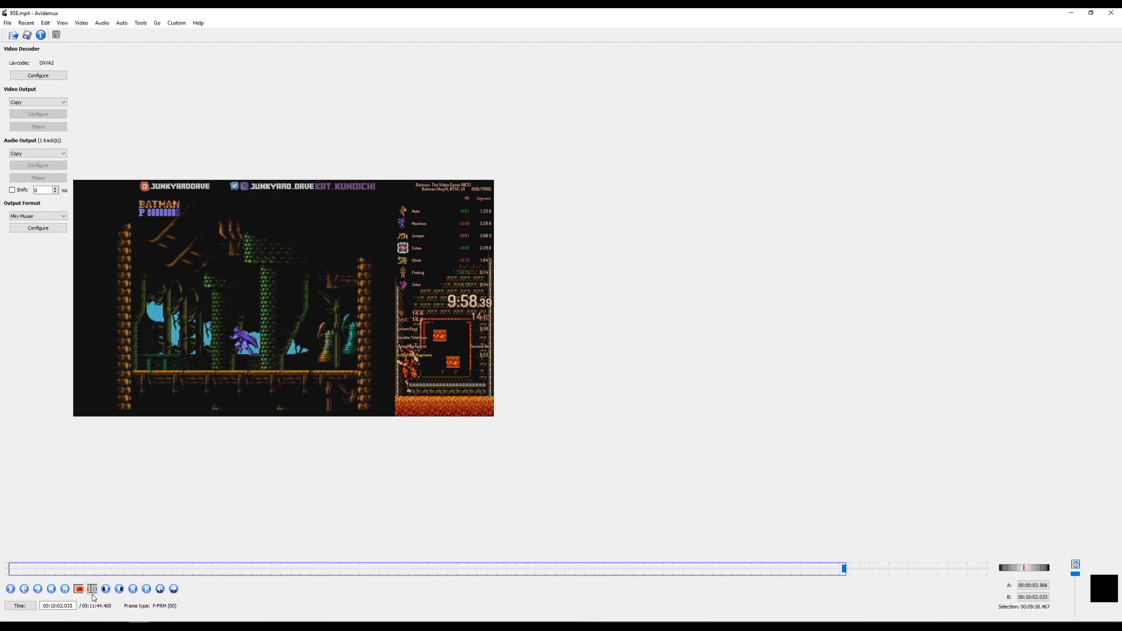
pyautogui.moveTo(108, 585)
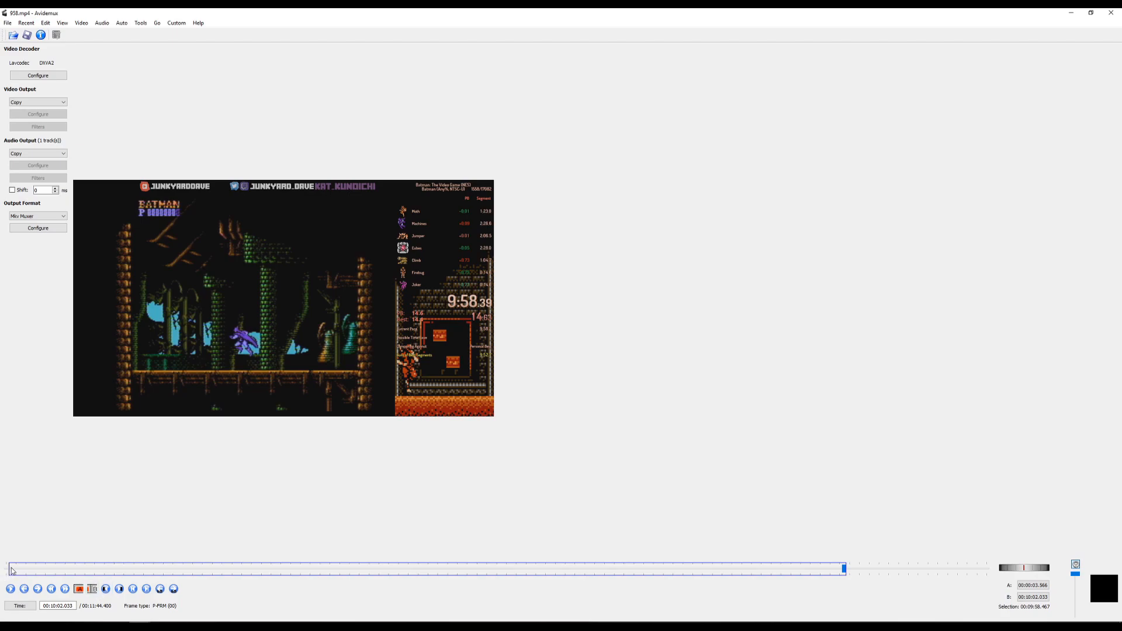
pyautogui.moveTo(880, 577)
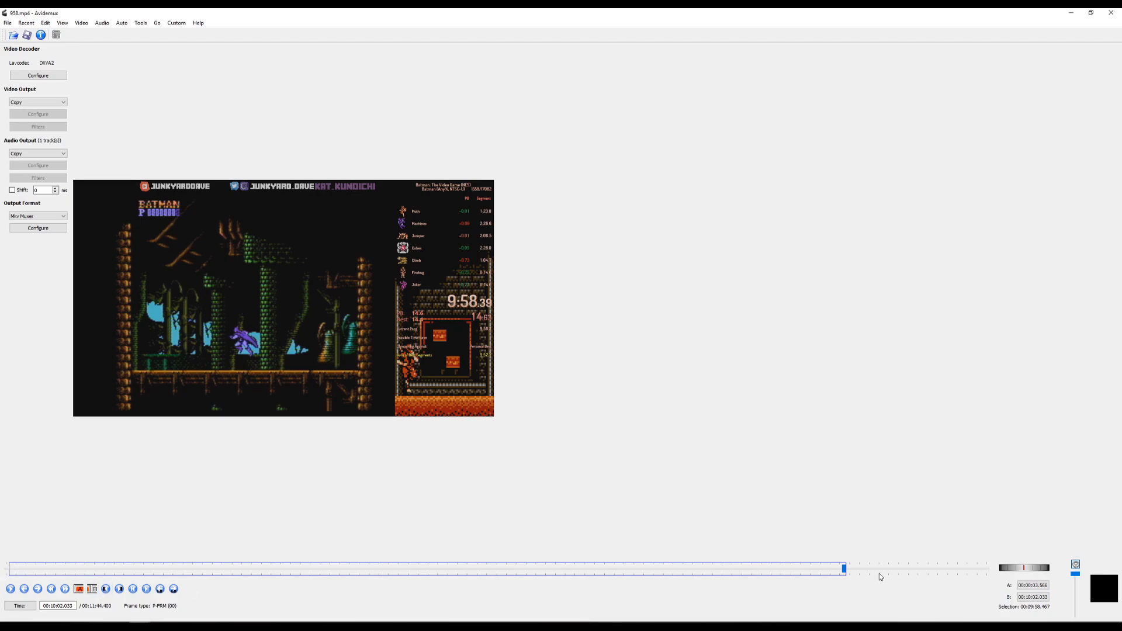
pyautogui.moveTo(1053, 608)
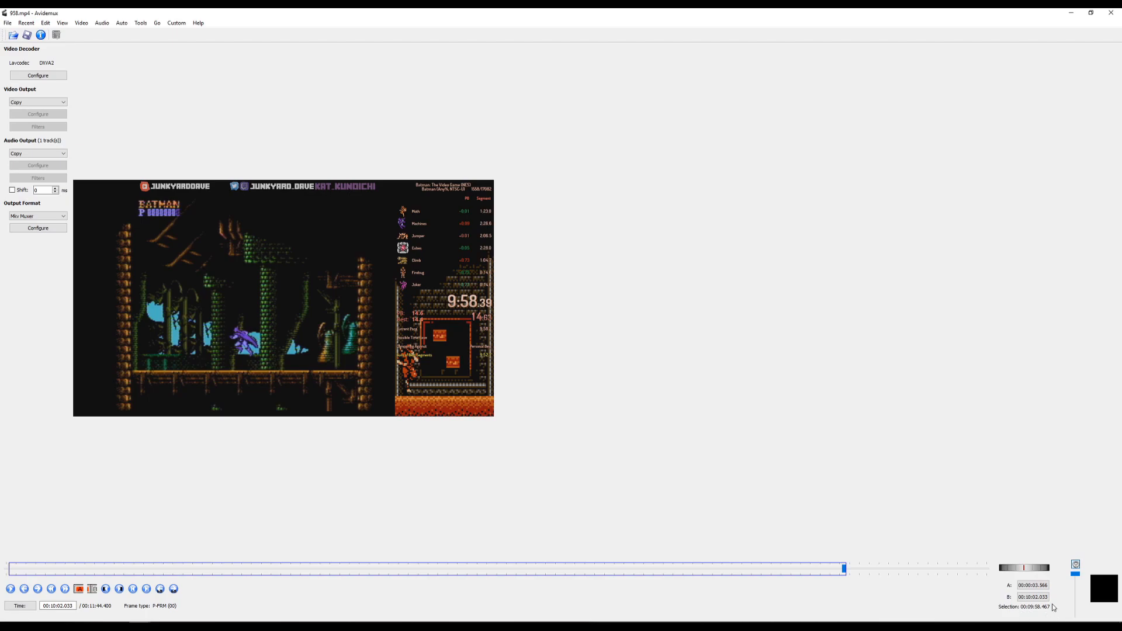
pyautogui.moveTo(1054, 613)
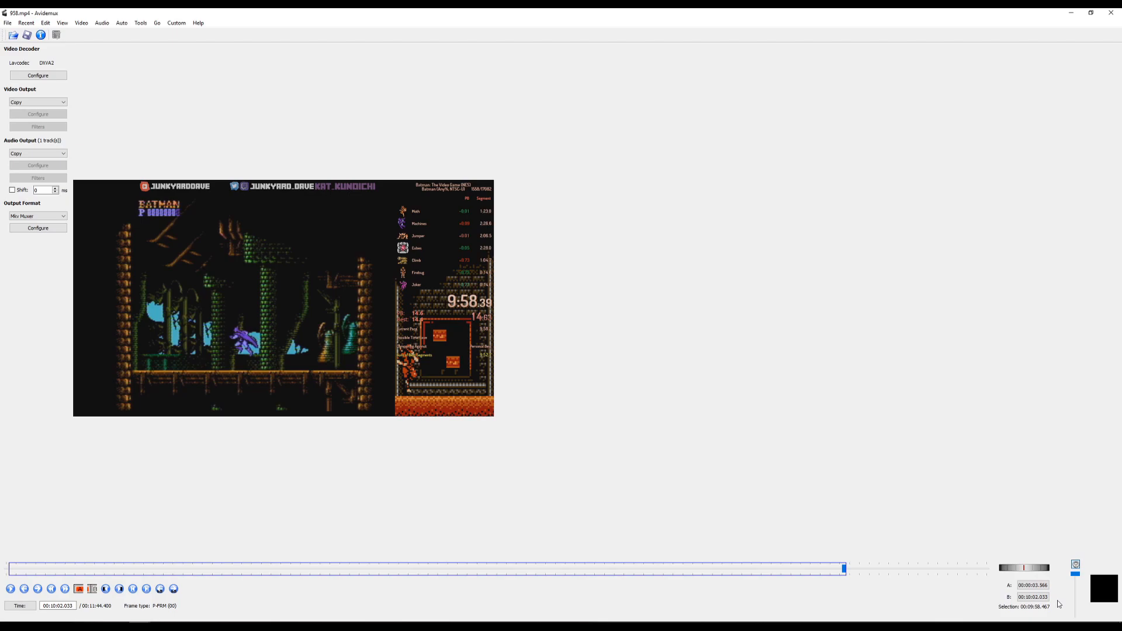
pyautogui.moveTo(1034, 598)
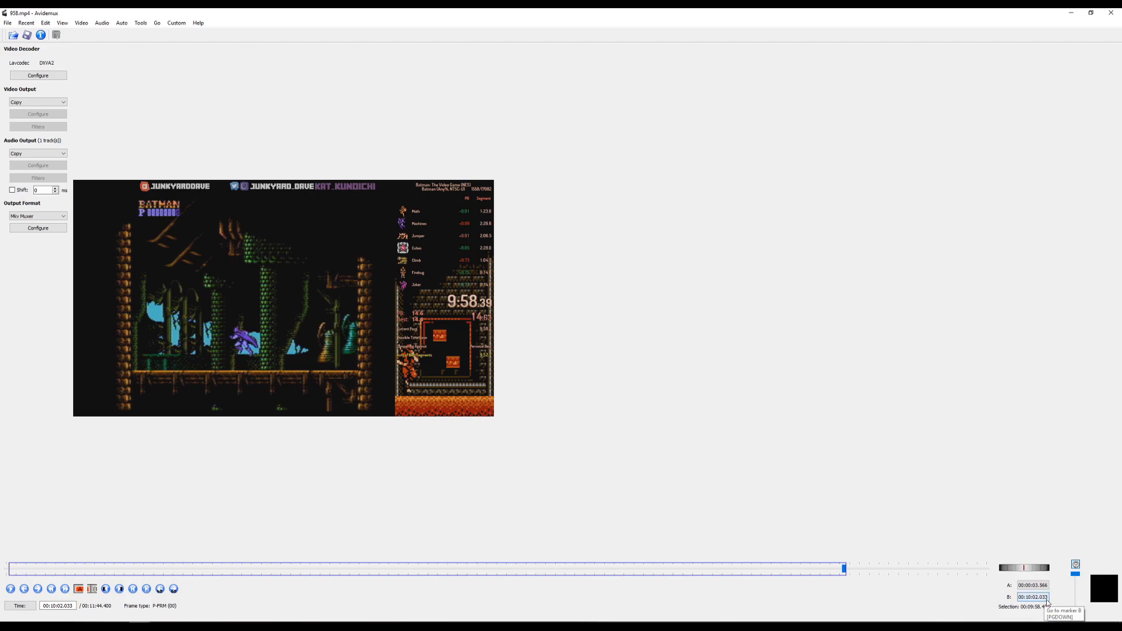